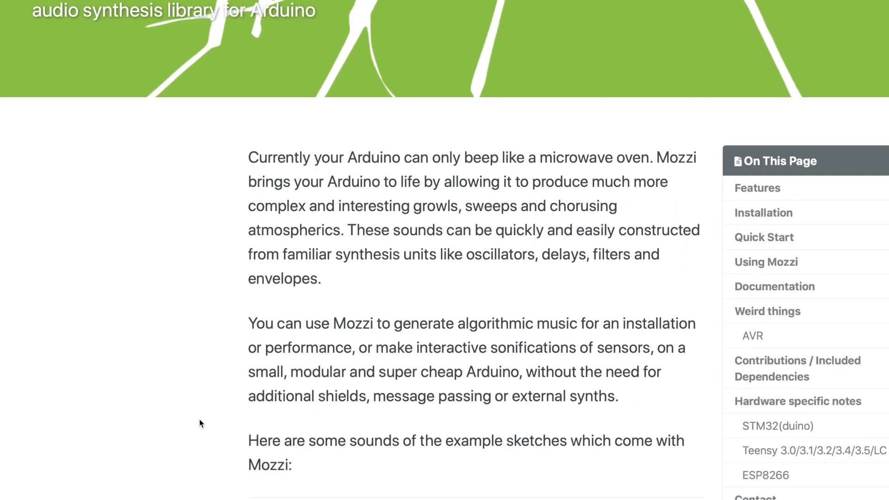
- Scroll past the Mozzi intro and Quick Start board table to the 01.Basics examples
scroll("down", 3)
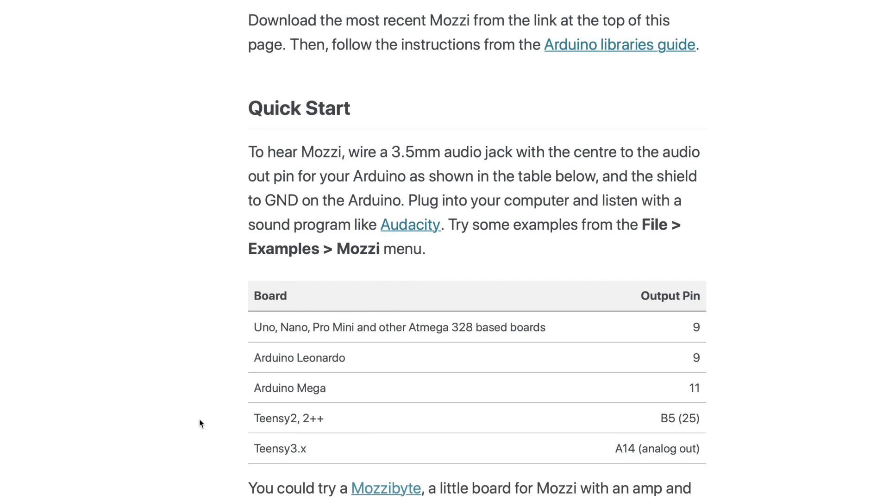
scroll("down", 3)
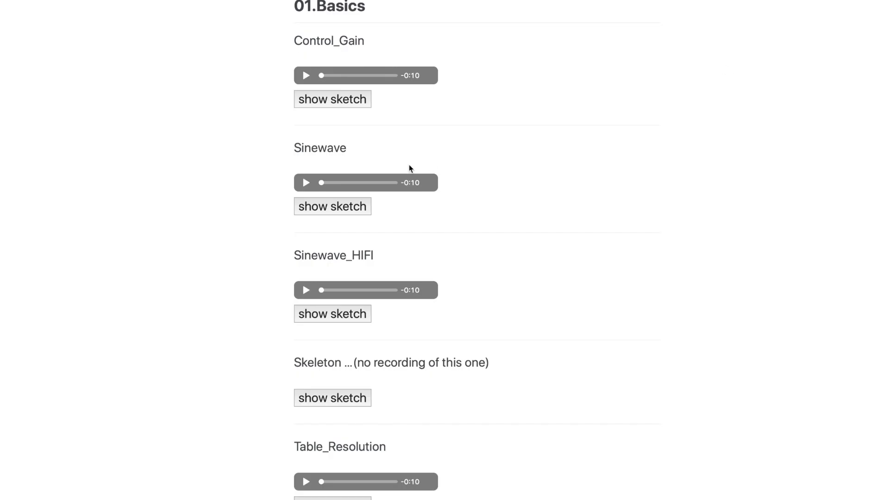
- Scroll through the smoothing examples to the 06.Synthesis sketches like FMsynth and PDresonant
left_click(332, 205)
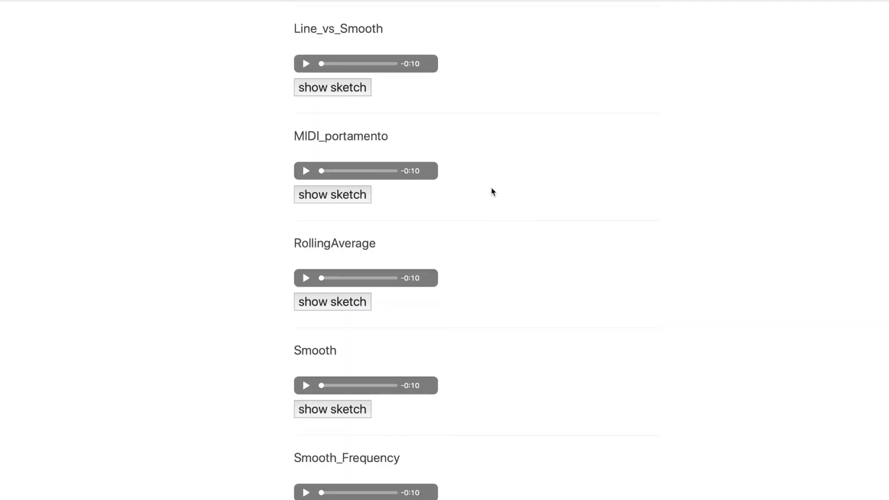
scroll("down", 3)
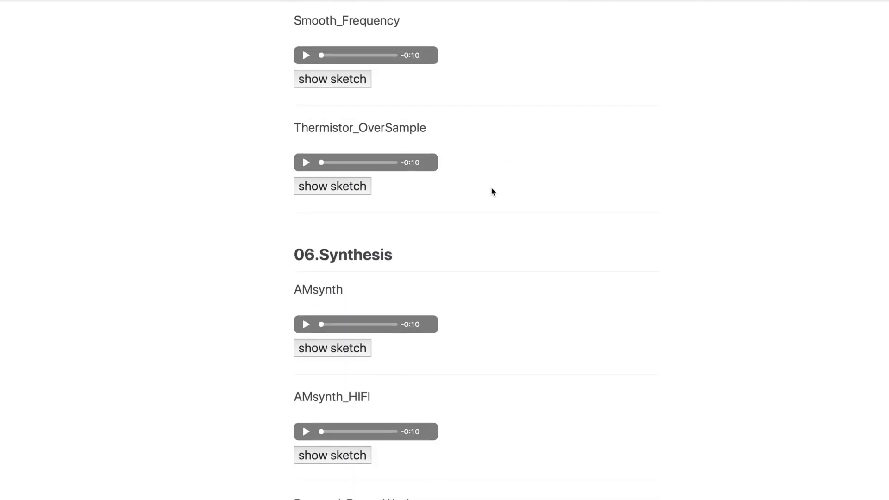
scroll("down", 3)
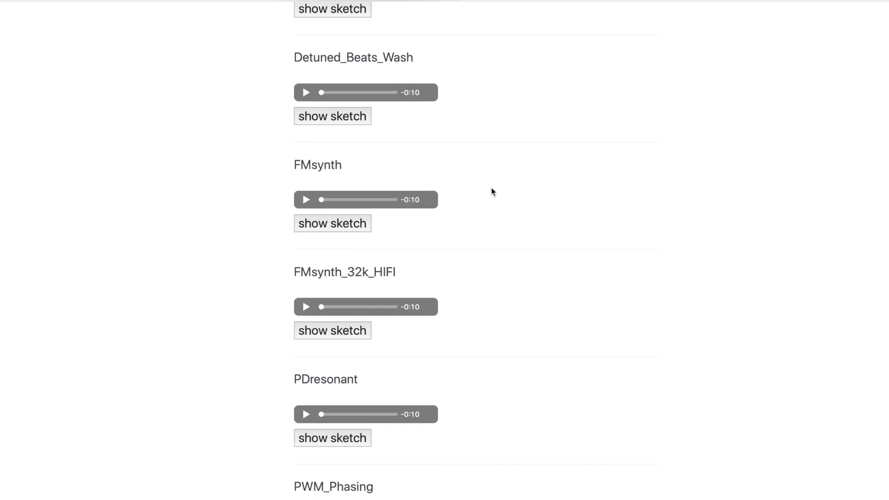